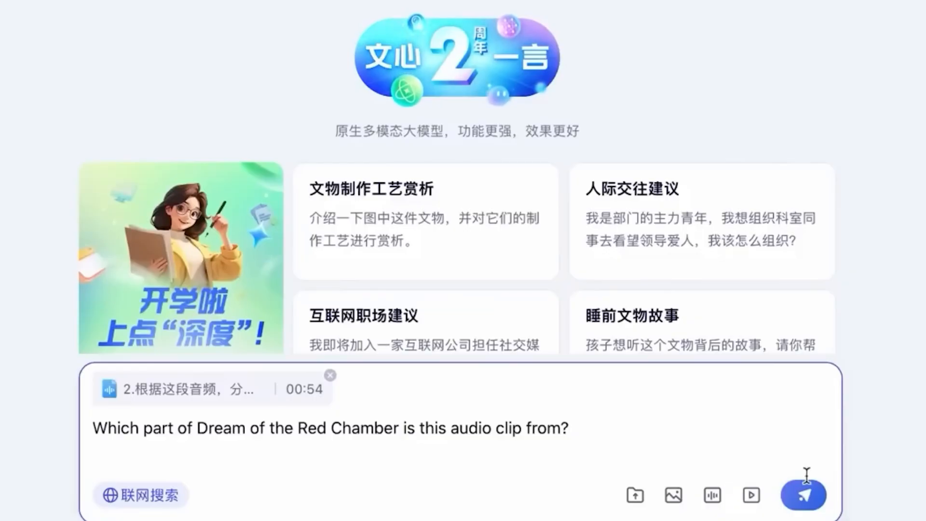
Submit the question with the attached mp3 clip asking which part of Dream of the Red Chamber it is from
{"action": "left_click", "coordinate": [803, 494]}
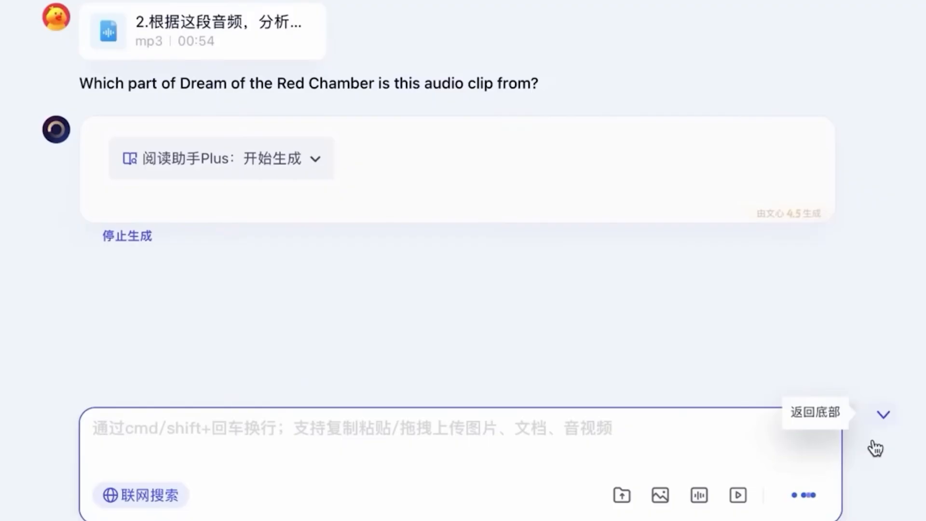